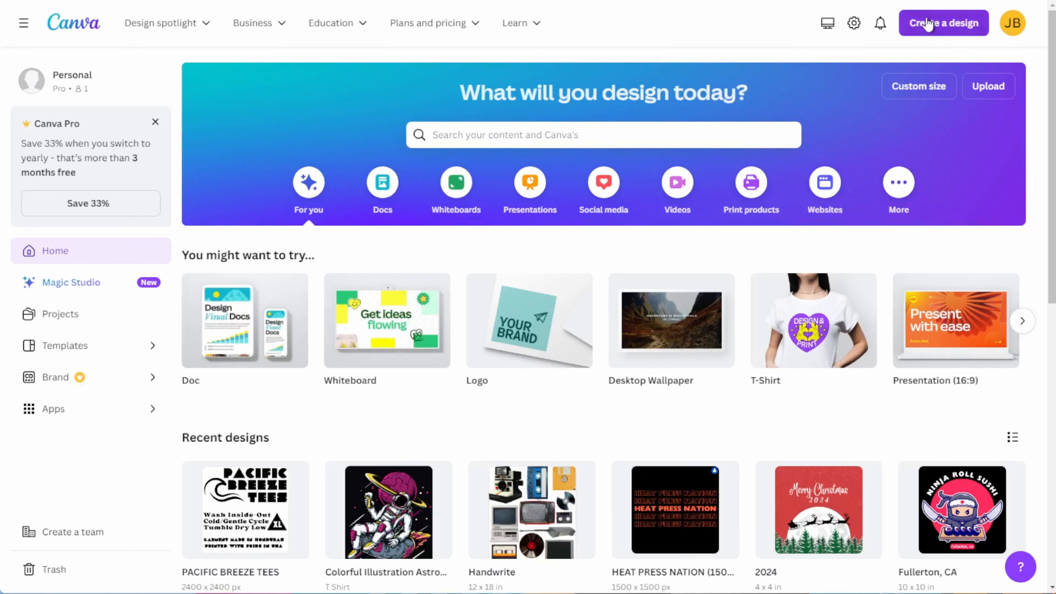
- Start creating a new design so the custom size options appear
left_click(942, 22)
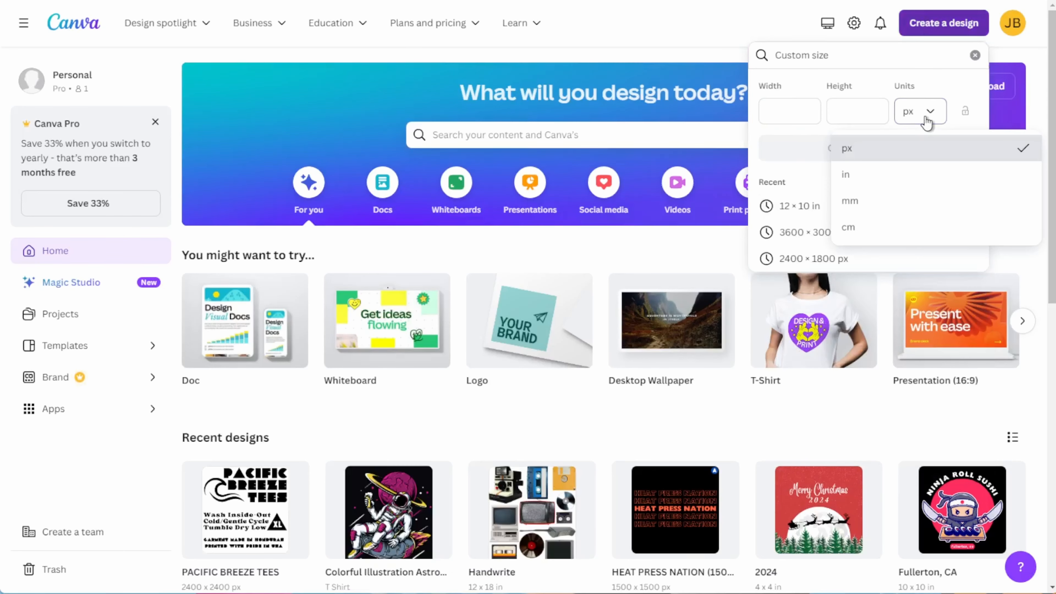
- Create a new blank design sized 3600 × 3000 px
left_click(846, 148)
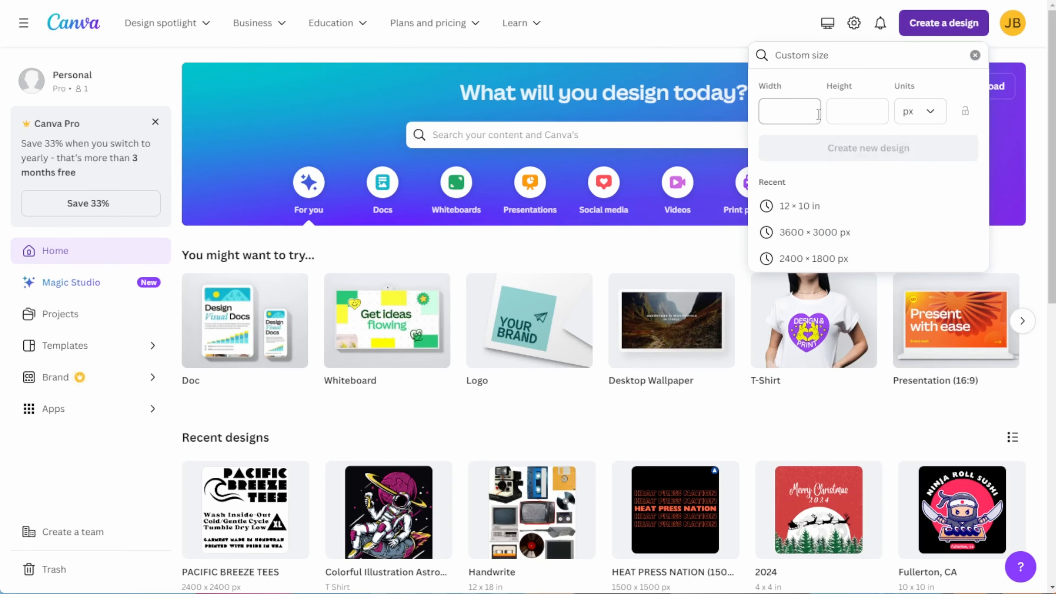
type("3600")
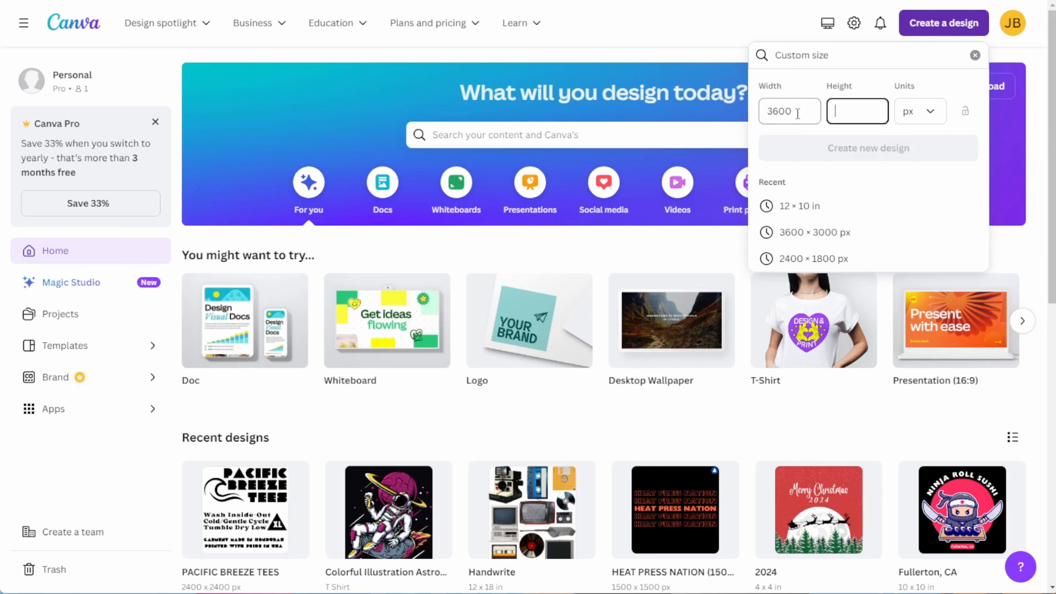
type("3000")
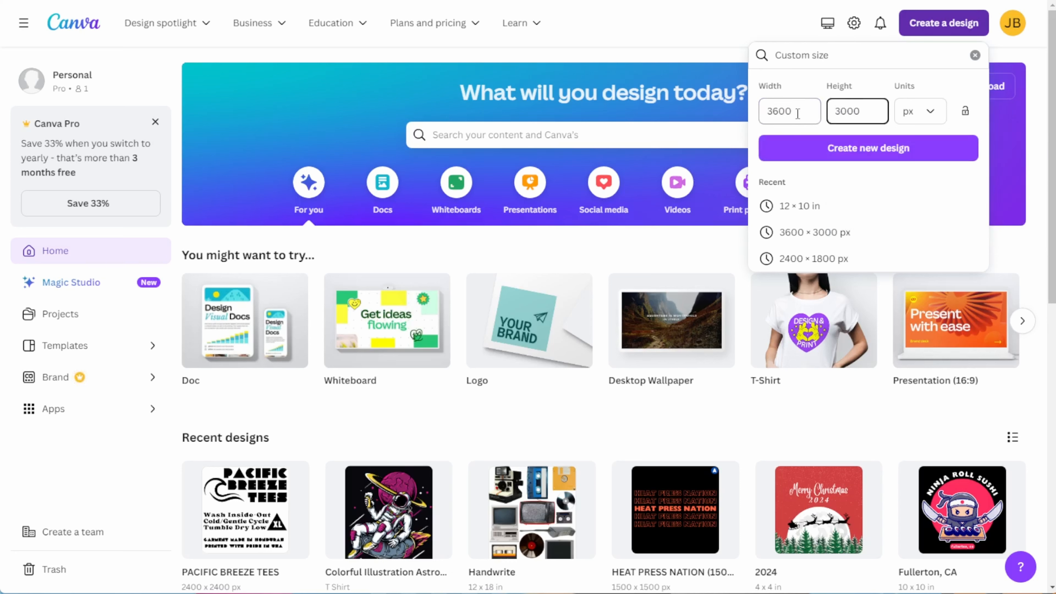
left_click(867, 148)
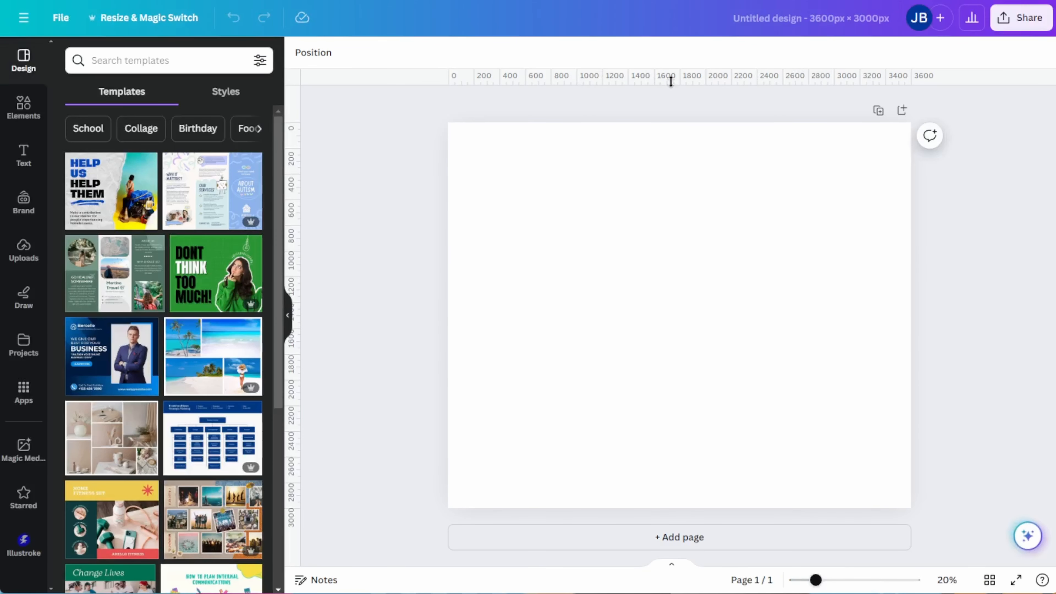
mouse_move(64, 99)
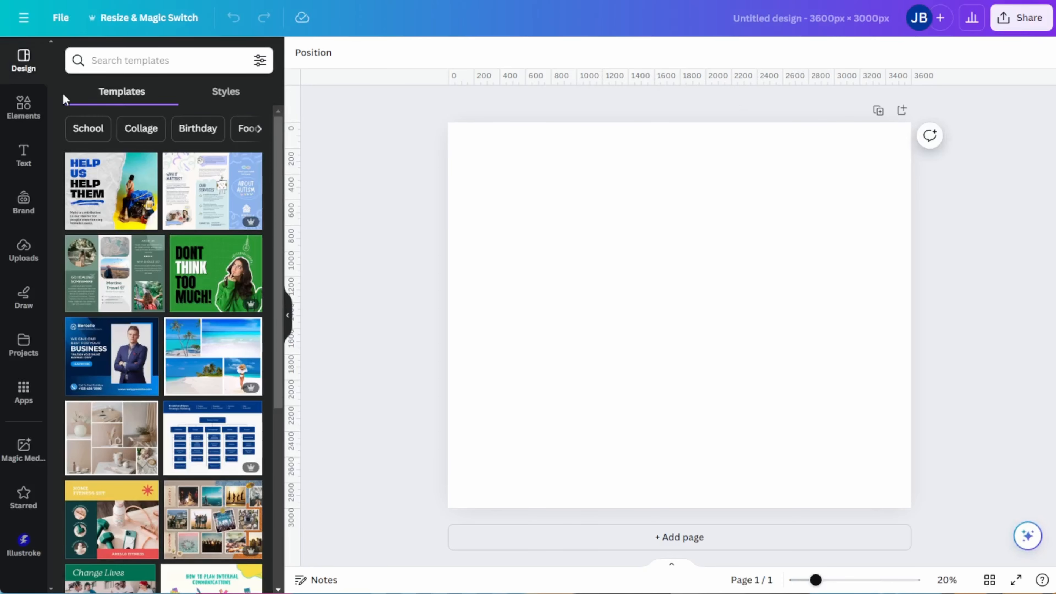
- Switch the blank design to measure 12 × 10 inches
left_click(23, 108)
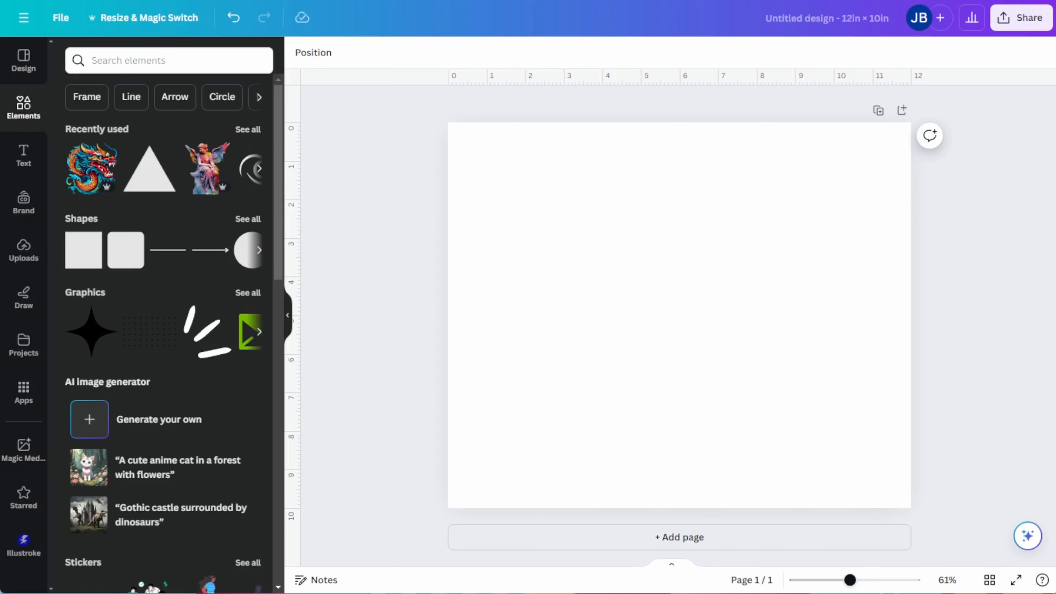
mouse_move(48, 109)
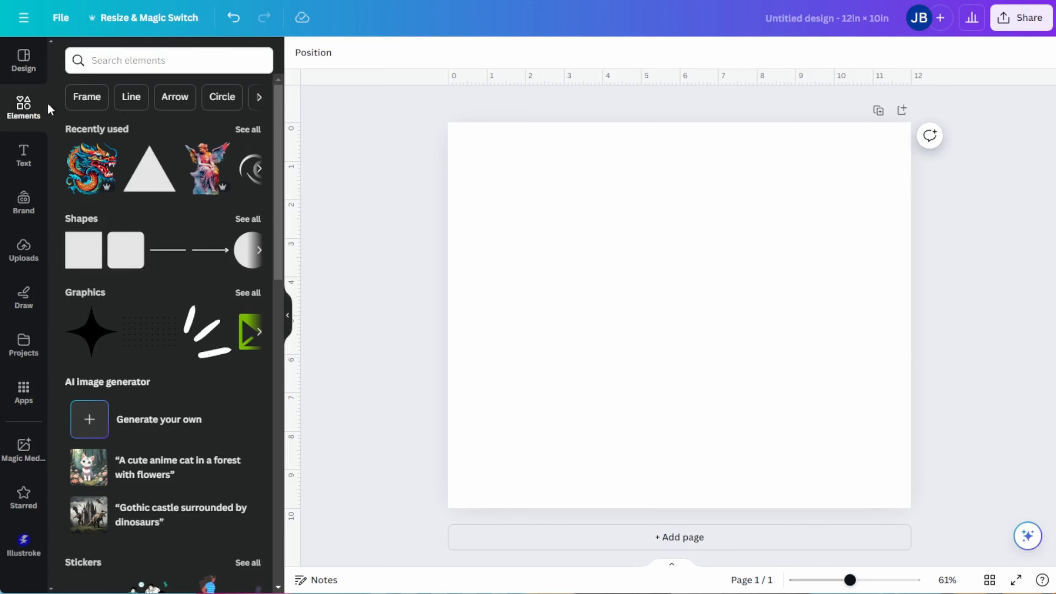
- Search the Elements library for 'Dragon' and pick a result
left_click(168, 60)
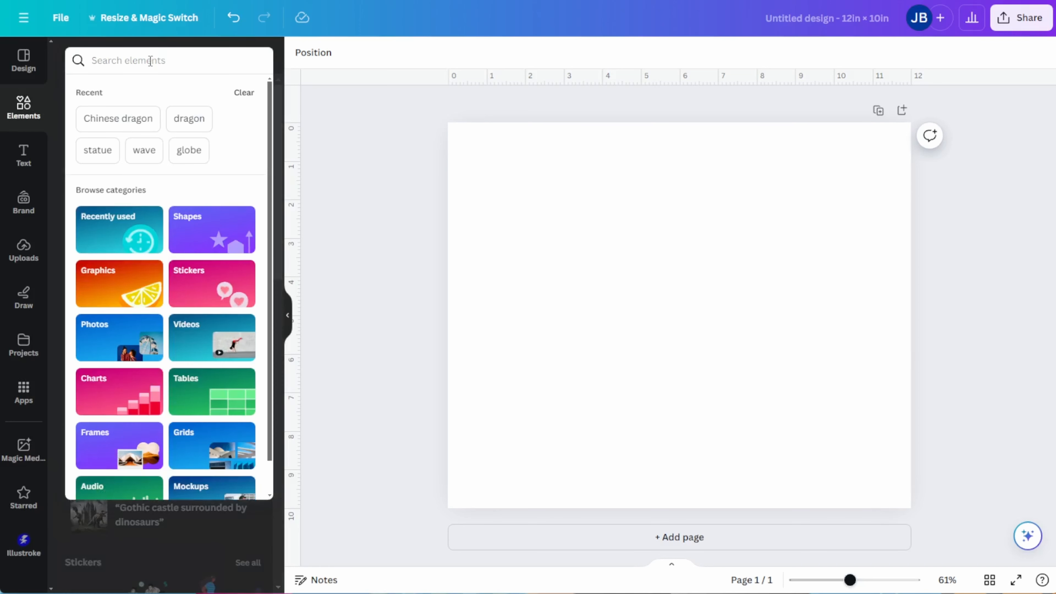
type("Dragon")
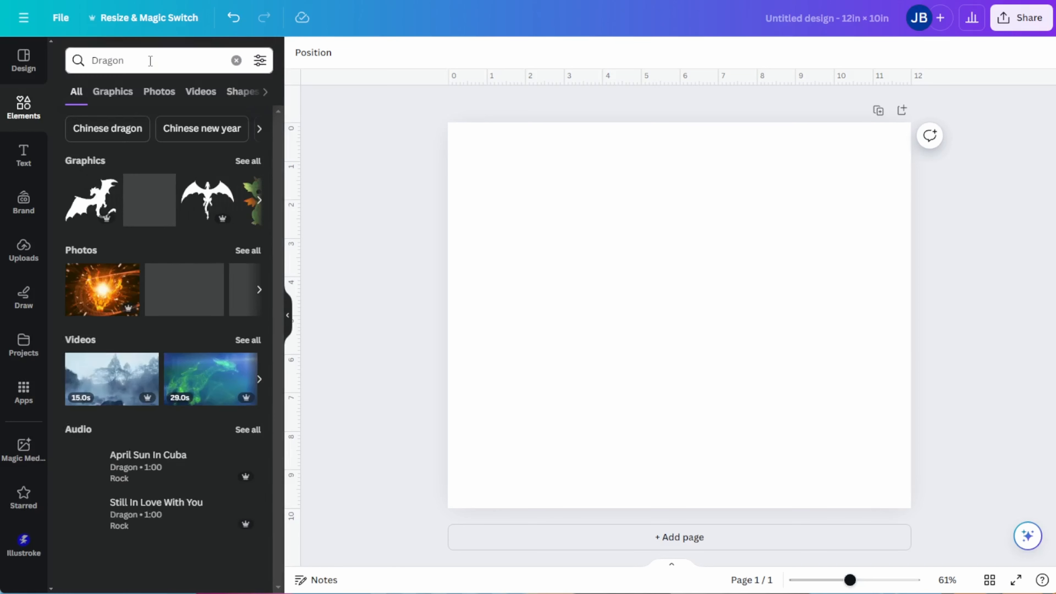
left_click(112, 91)
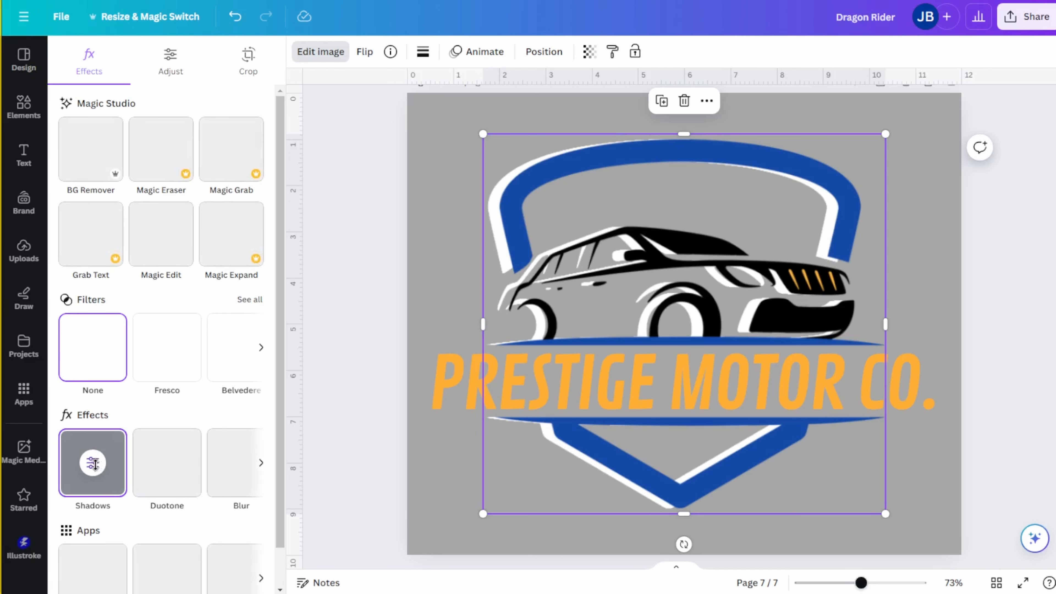
- Set the logo image's shadow effect to None
left_click(93, 462)
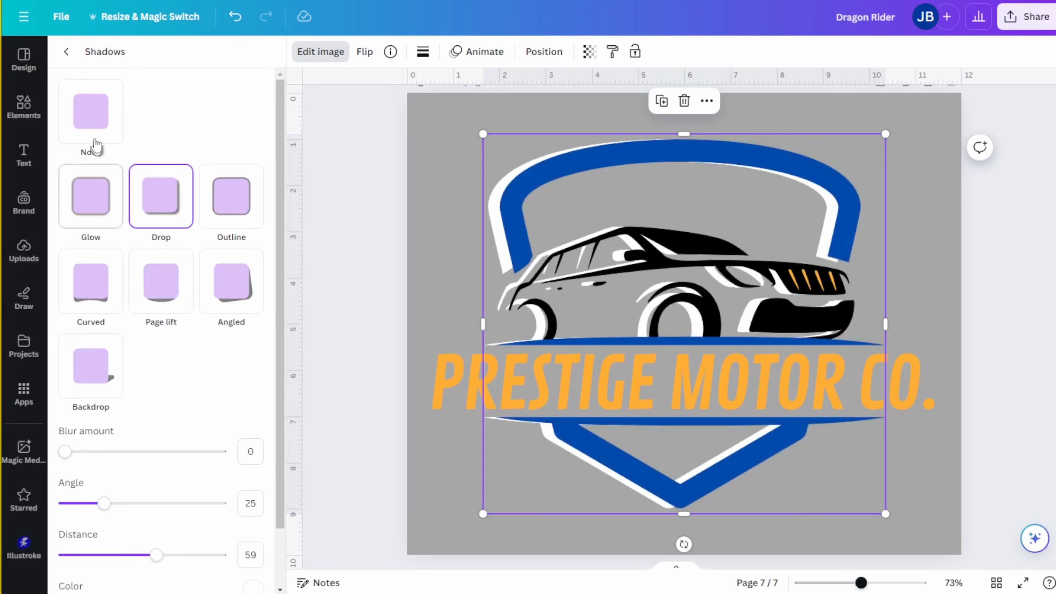
left_click(92, 114)
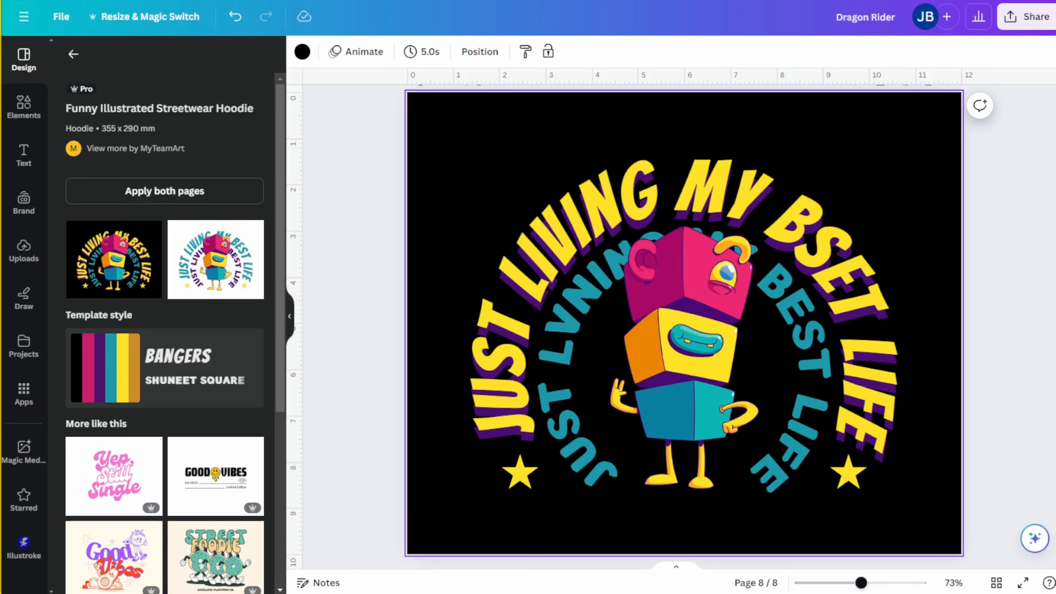
left_click(180, 132)
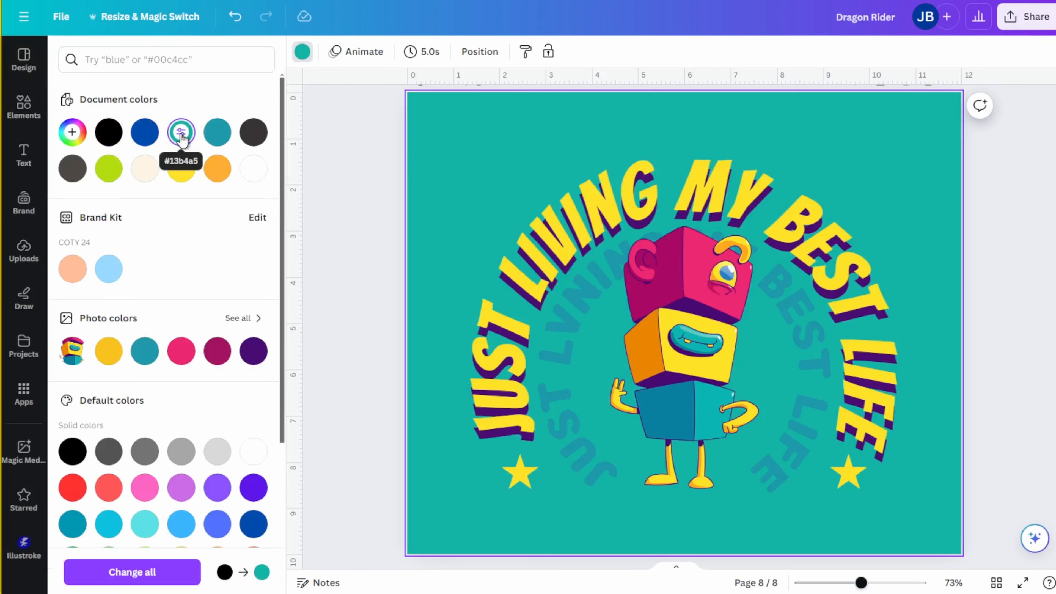
left_click(72, 167)
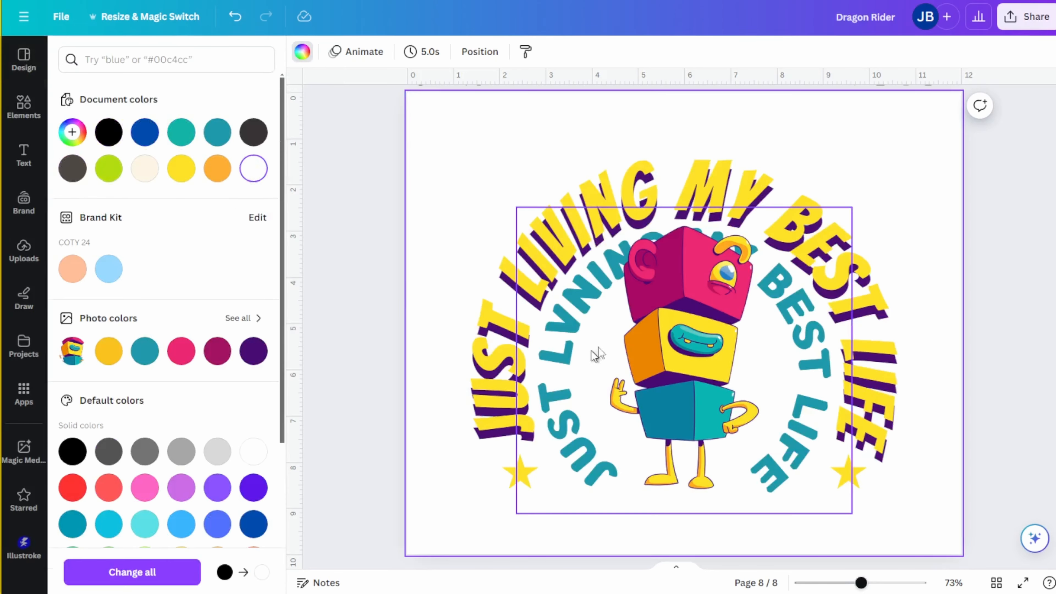
left_click(1026, 16)
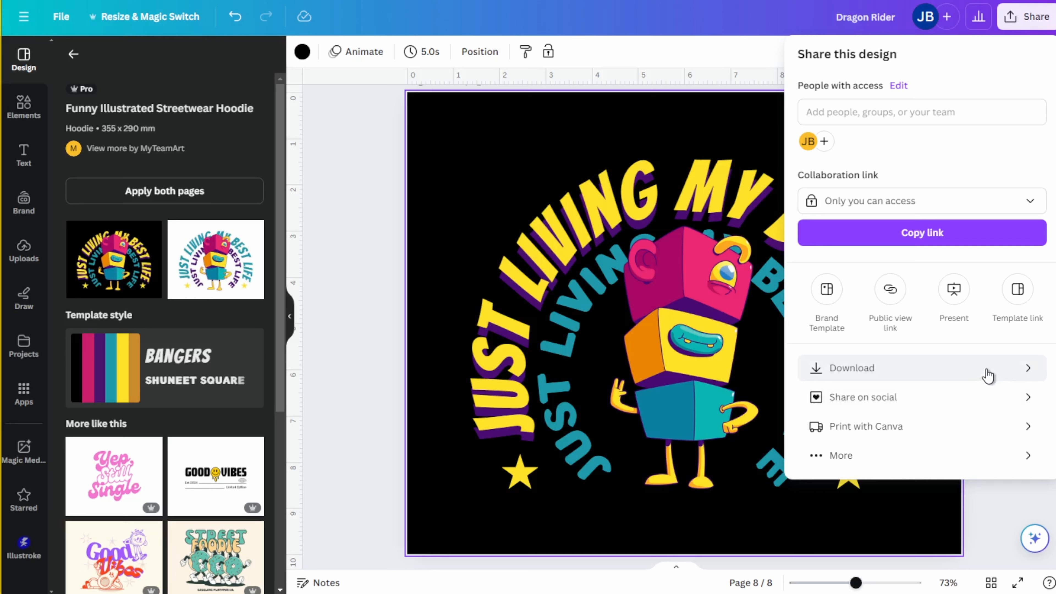
- Set the PNG download size to exactly 3600 × 3000 px
left_click(851, 368)
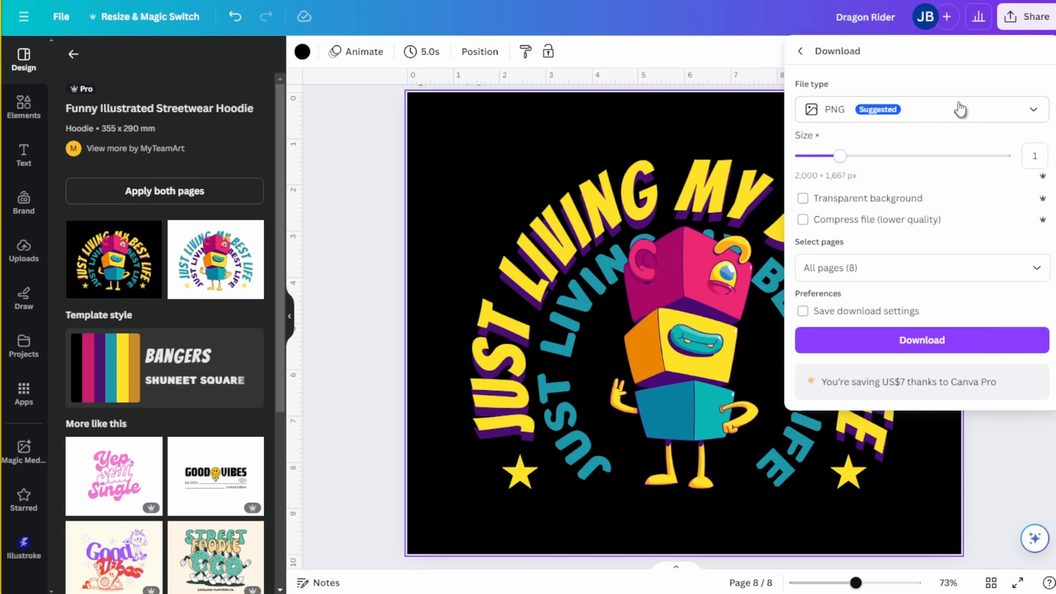
left_click(801, 198)
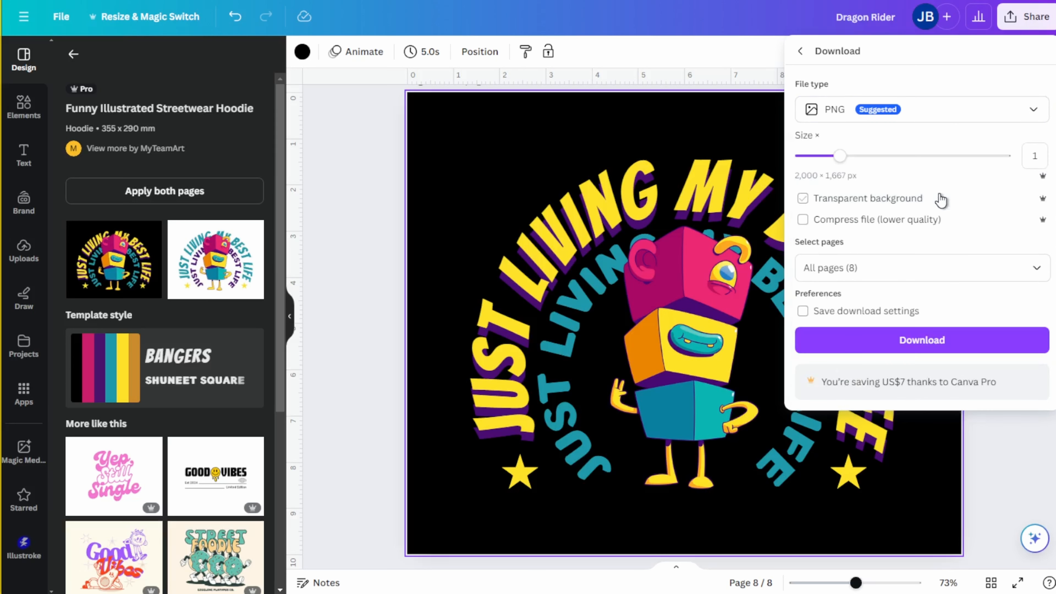
left_click_drag(839, 156, 899, 156)
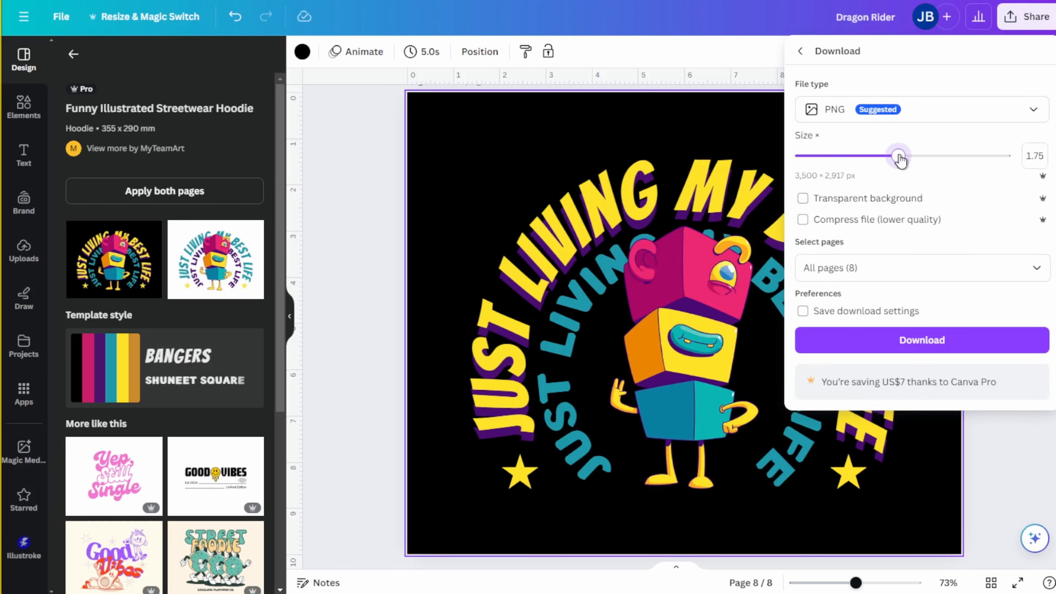
left_click_drag(899, 156, 906, 155)
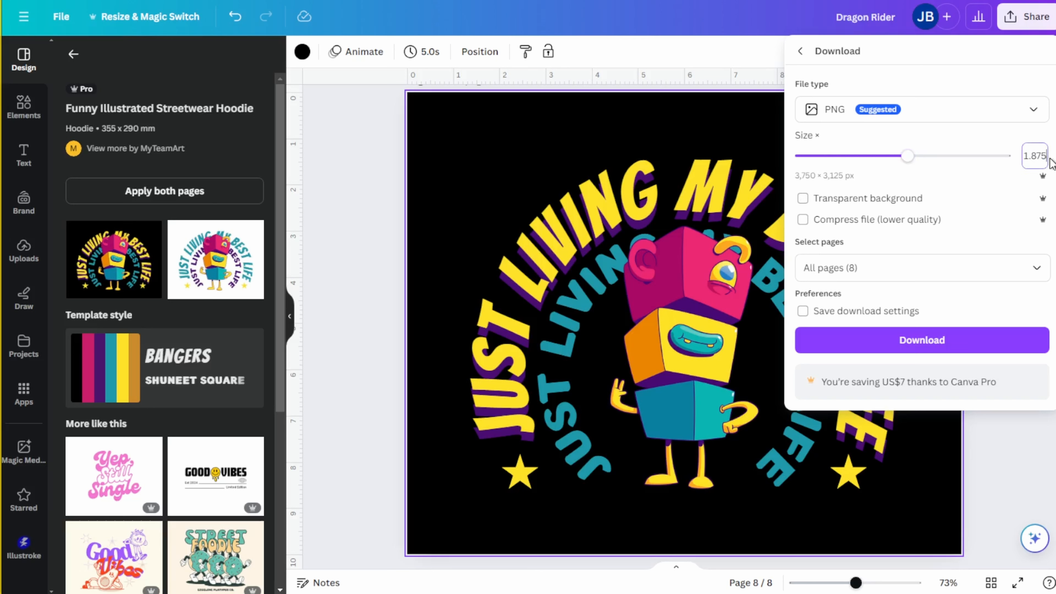
left_click_drag(908, 155, 905, 155)
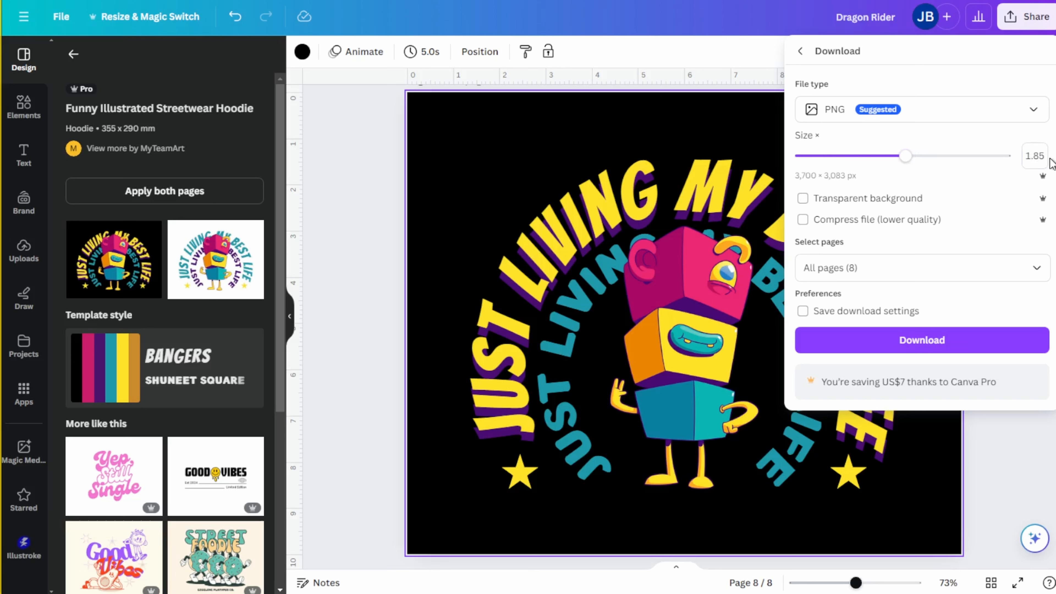
left_click(1034, 156)
type("1.8")
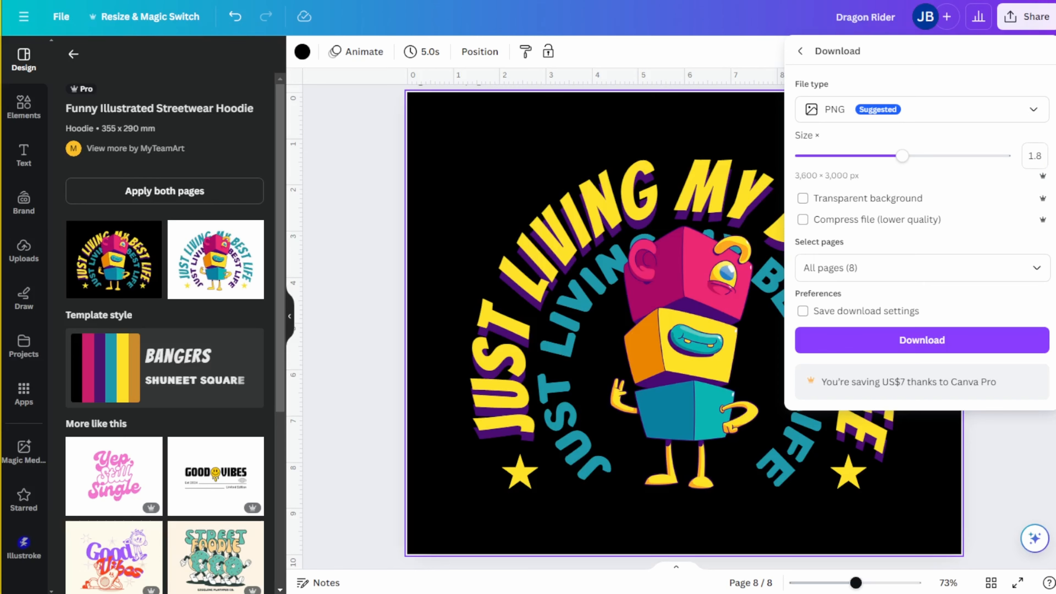
mouse_move(979, 198)
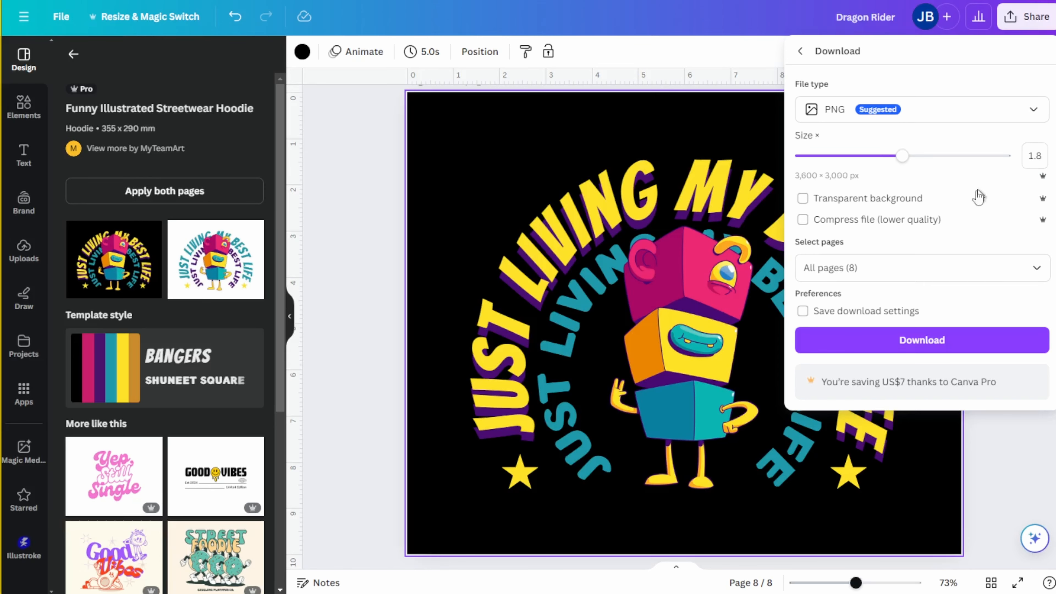
- Enable transparent background and download the current page as PNG
left_click(801, 197)
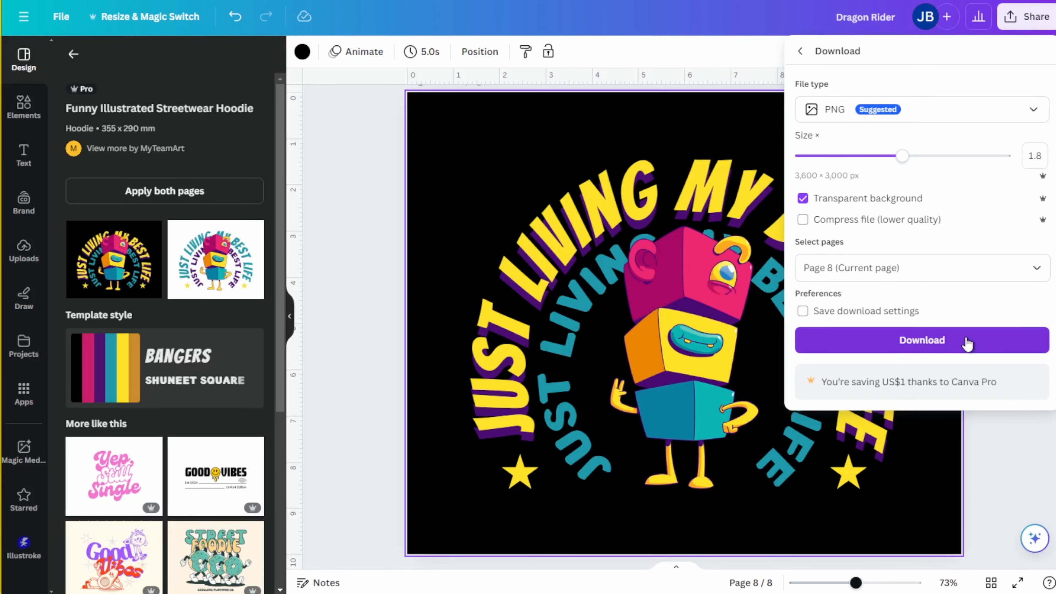
left_click(922, 339)
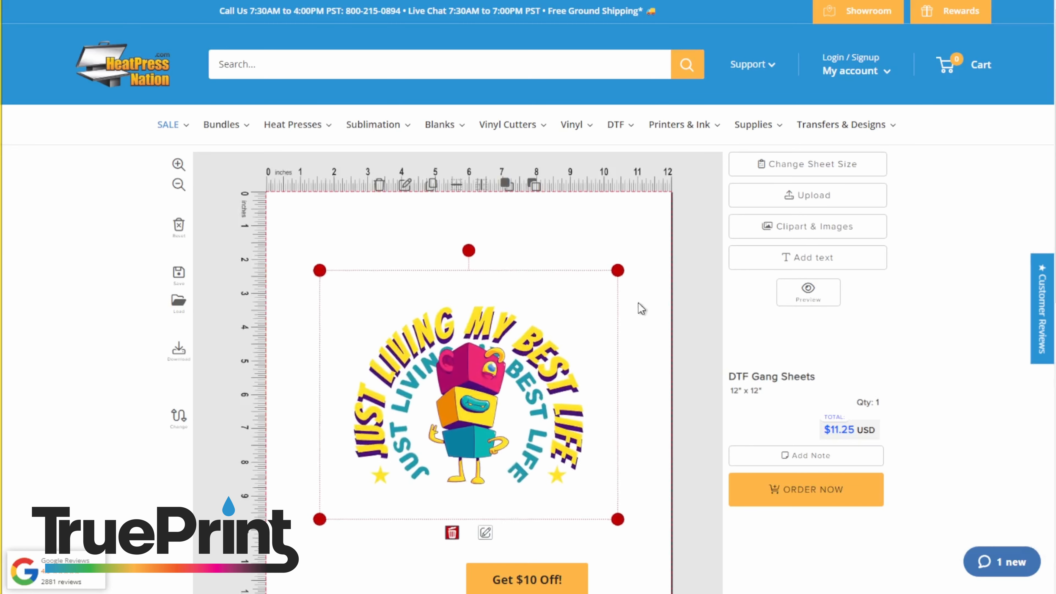
- Add the 12 × 12 in DTF gang sheet to the cart via ORDER NOW
left_click(804, 489)
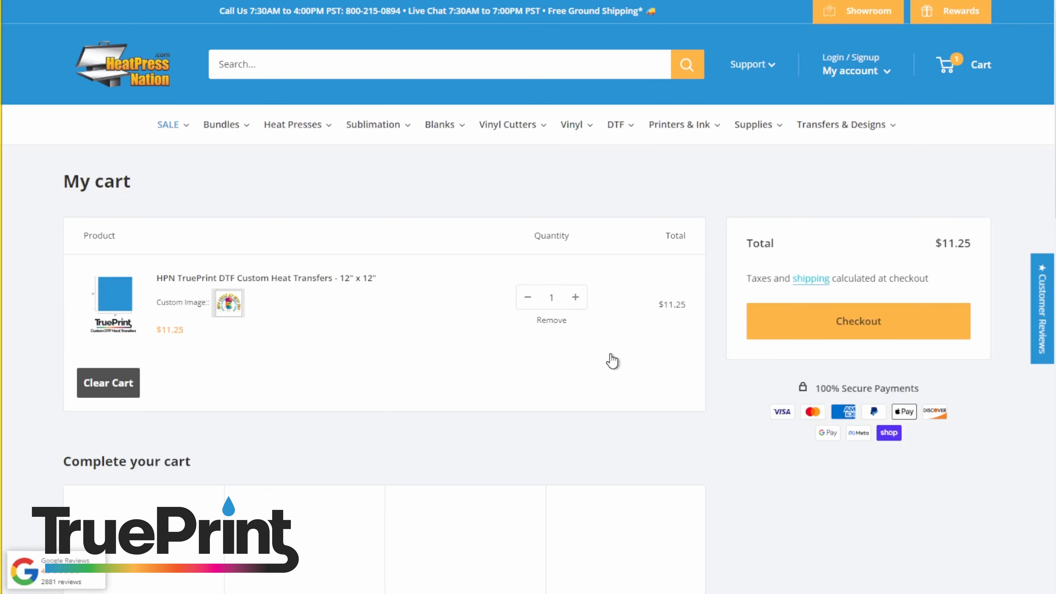